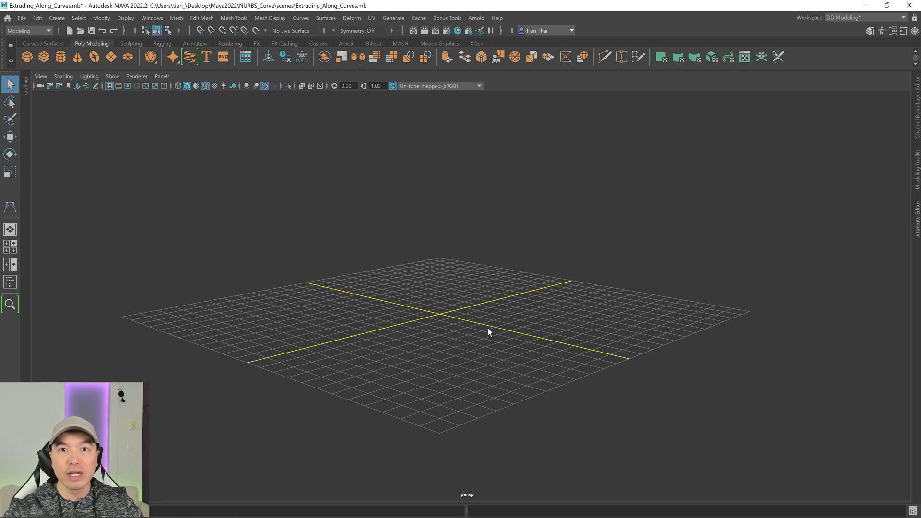
mouse_move(209, 97)
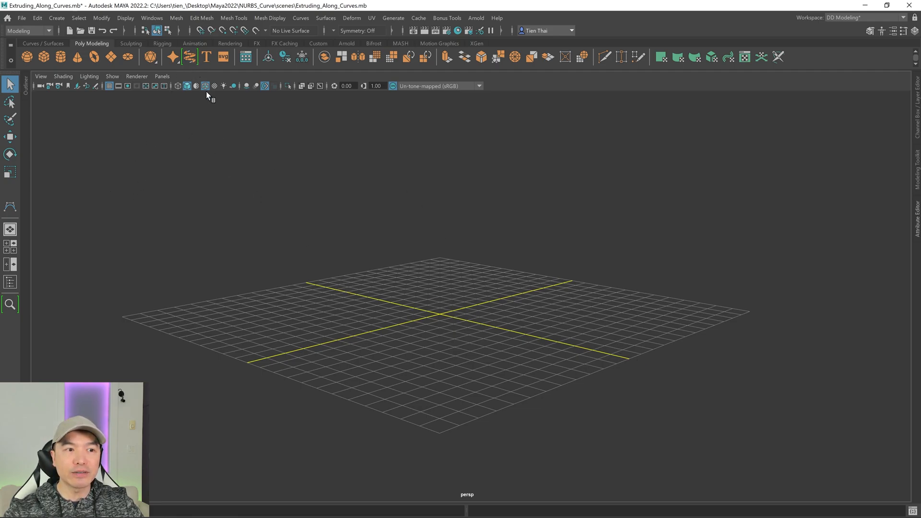
mouse_move(240, 242)
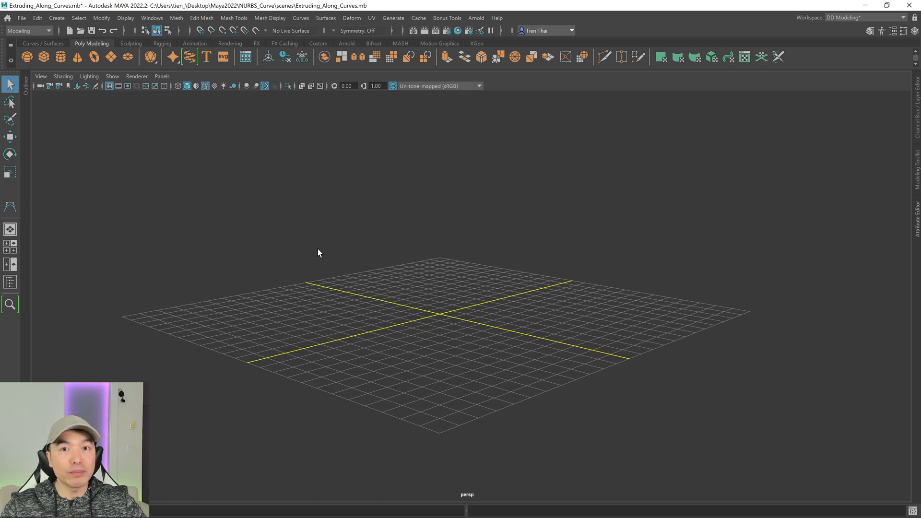
mouse_move(333, 269)
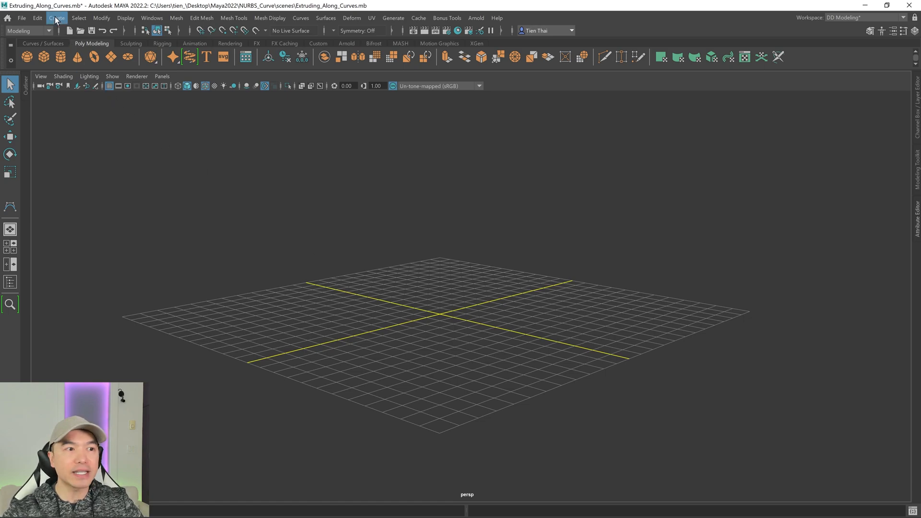
Activate the CV Curve Tool and place the first path point on the top-view grid.
left_click(56, 18)
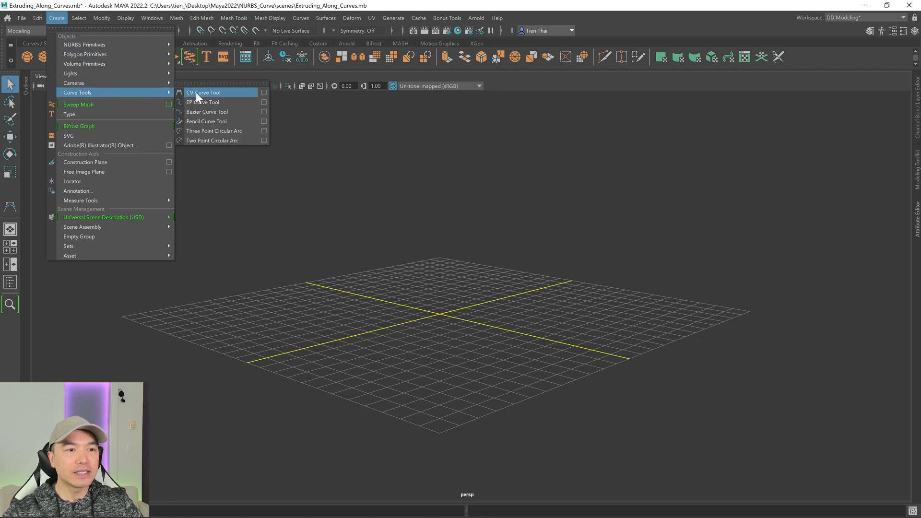
left_click(202, 92)
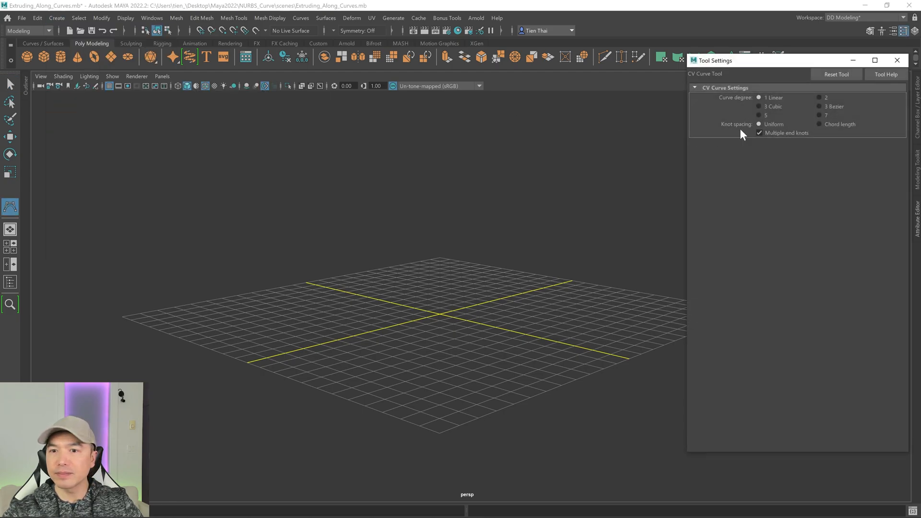
left_click(897, 60)
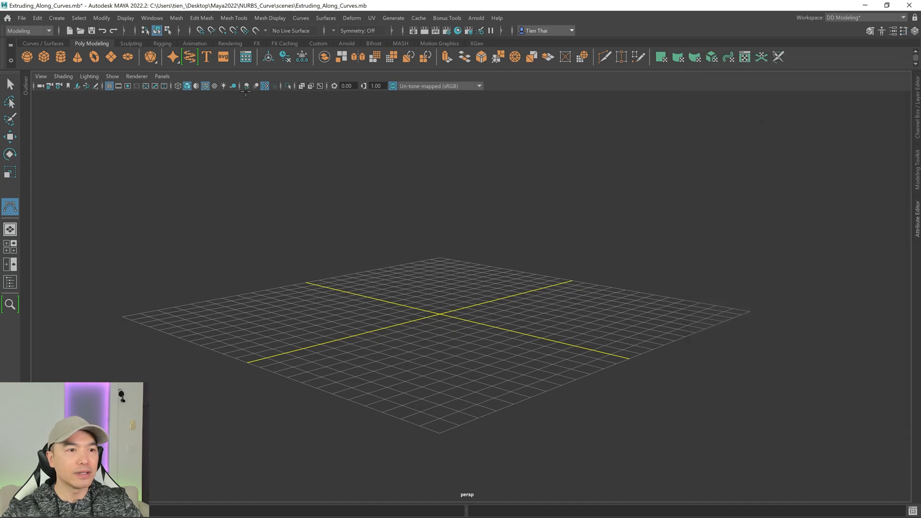
mouse_move(464, 310)
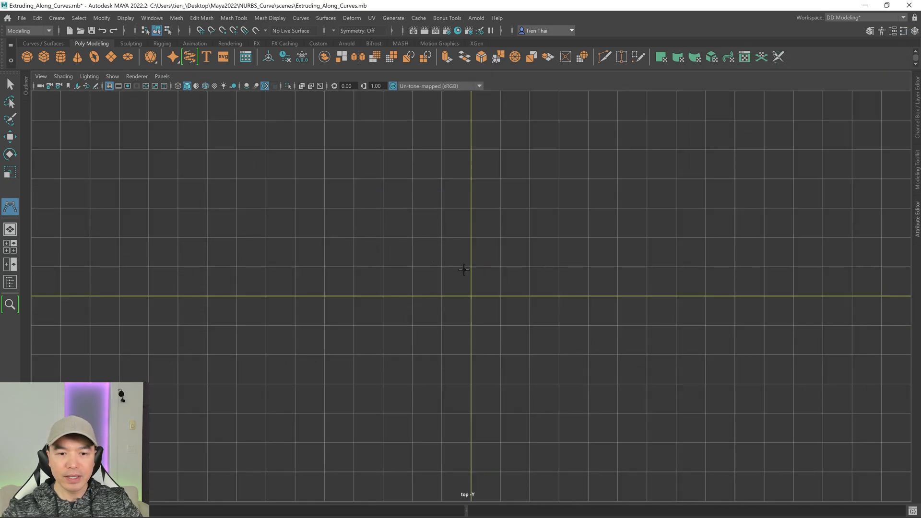
left_click(471, 296)
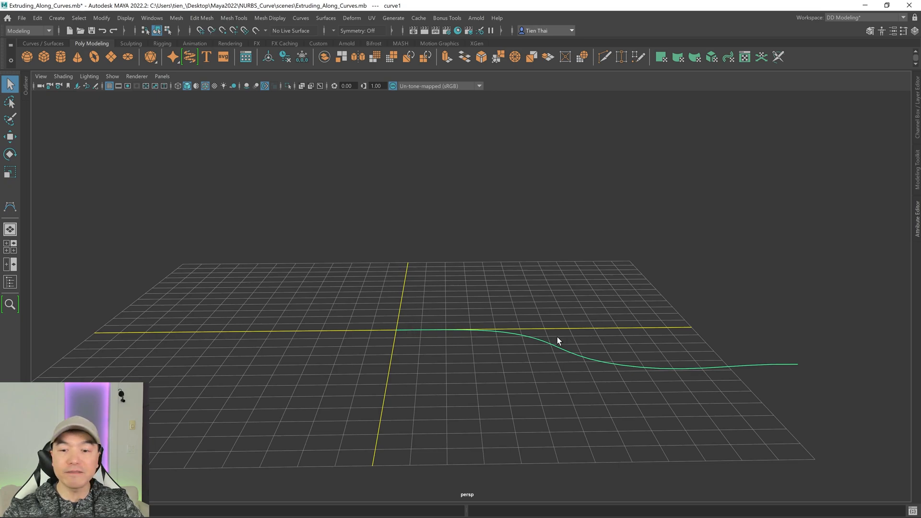
mouse_move(805, 375)
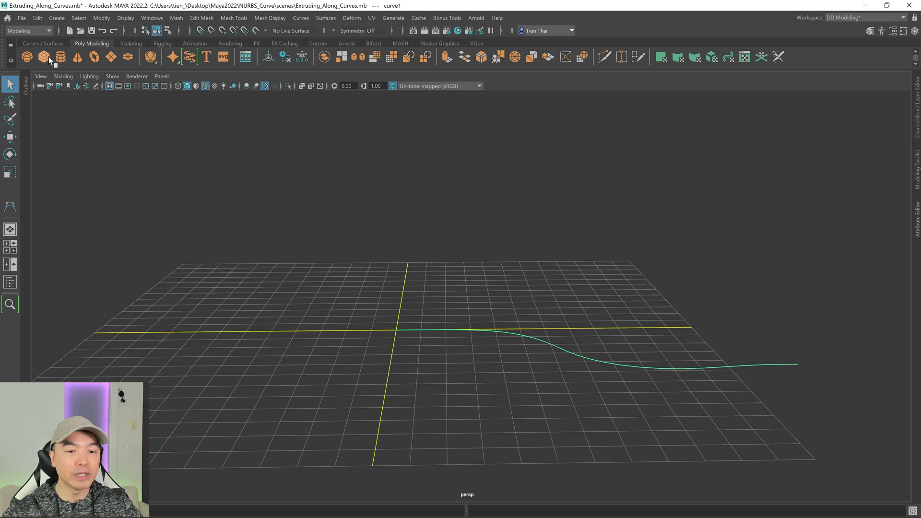
Add a polygon cube, pCube1, and position it at the start of the S-shaped curve.
left_click(43, 57)
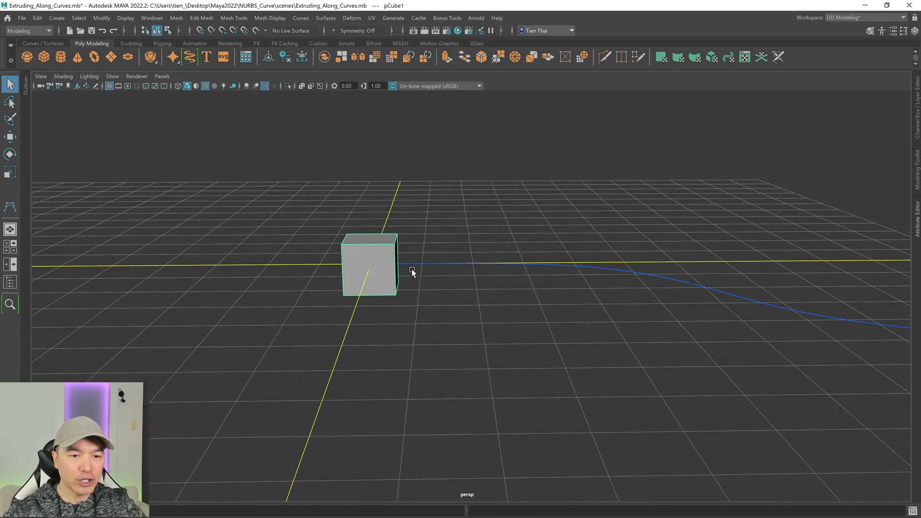
left_click(9, 136)
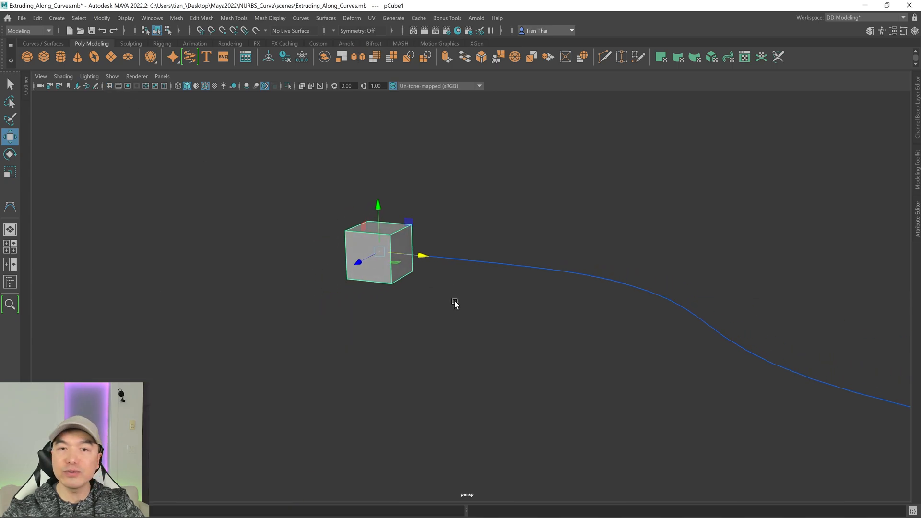
left_click(10, 84)
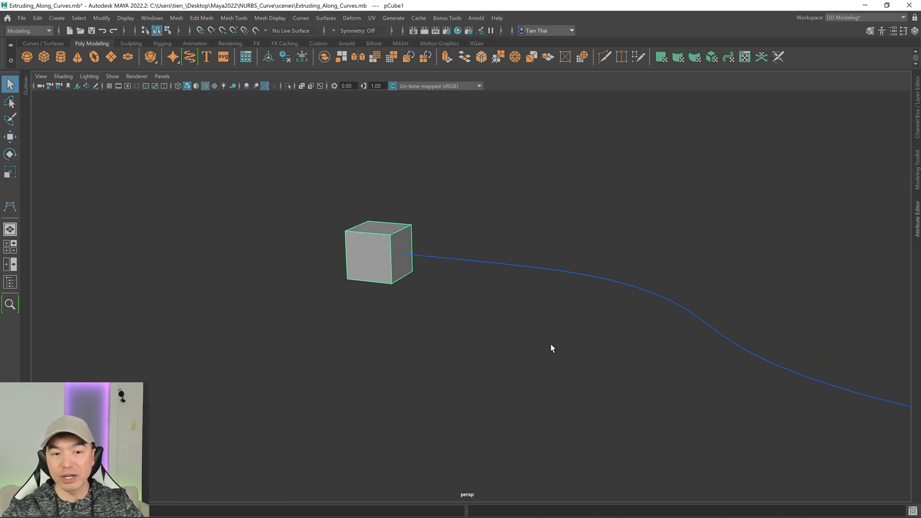
mouse_move(399, 253)
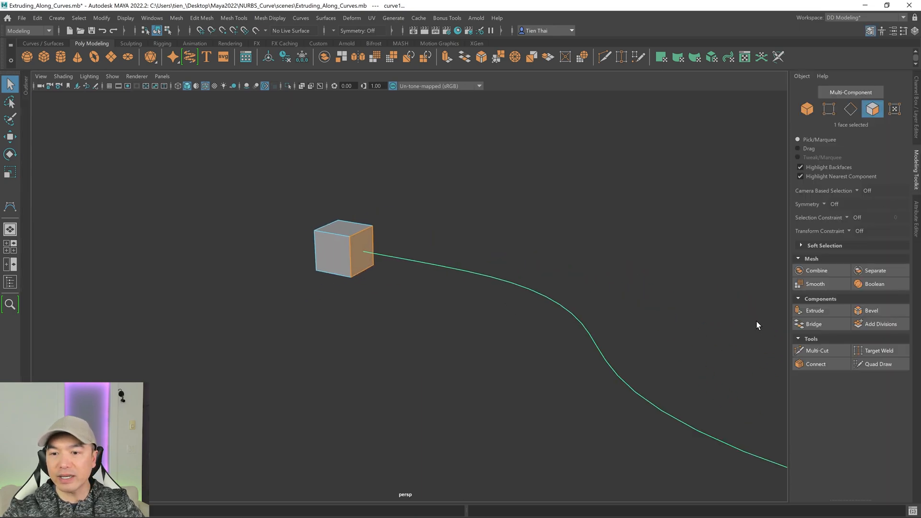
Extrude the cube face along the curve and set the extrusion's Divisions to 7.
left_click(815, 311)
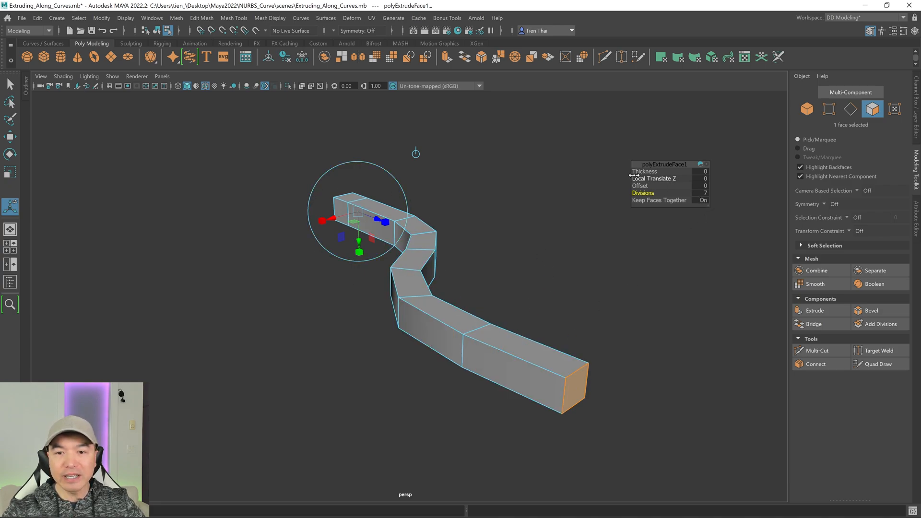
left_click(699, 164)
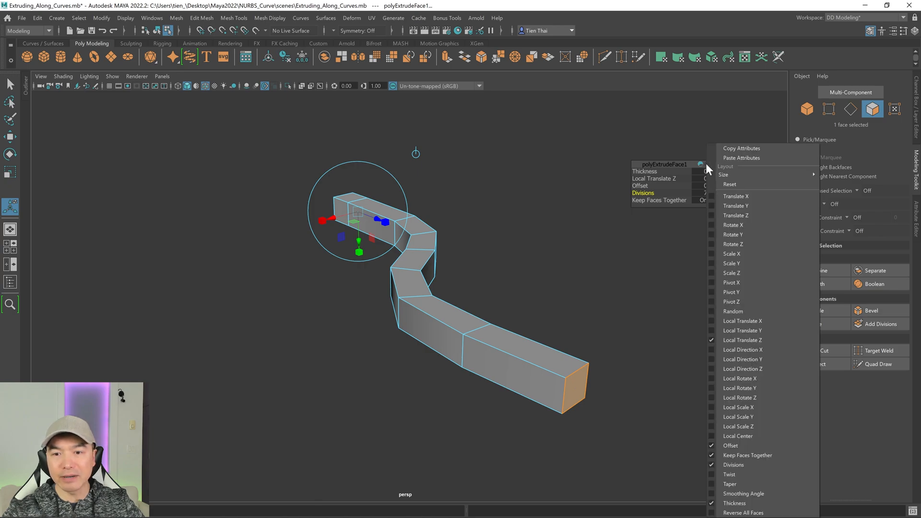
mouse_move(664, 173)
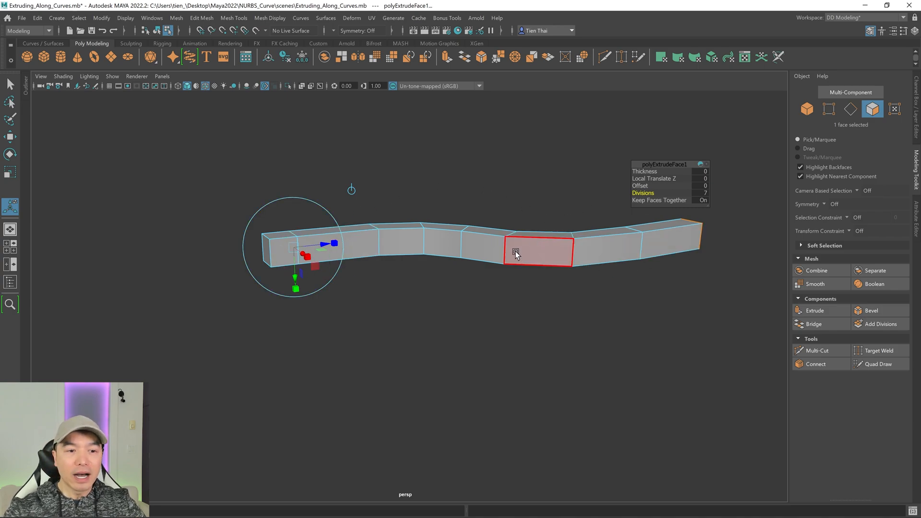
left_click(262, 257)
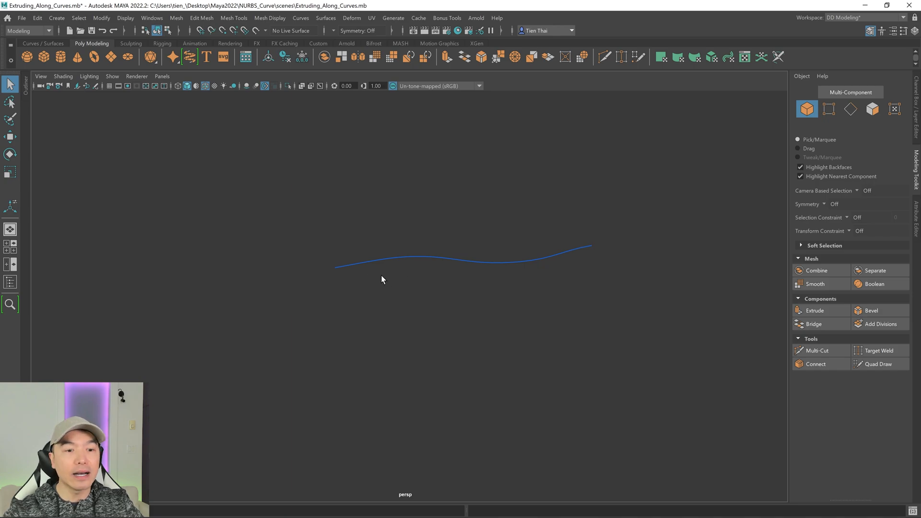
mouse_move(458, 280)
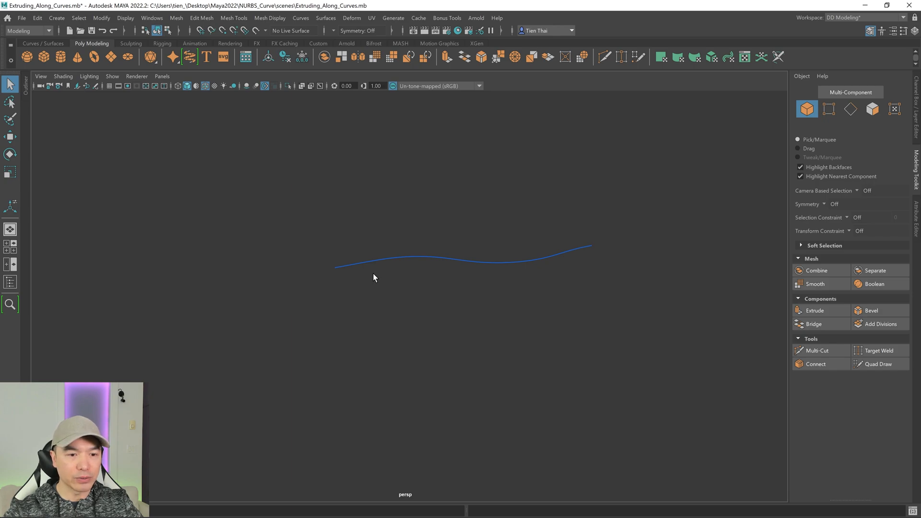
mouse_move(96, 216)
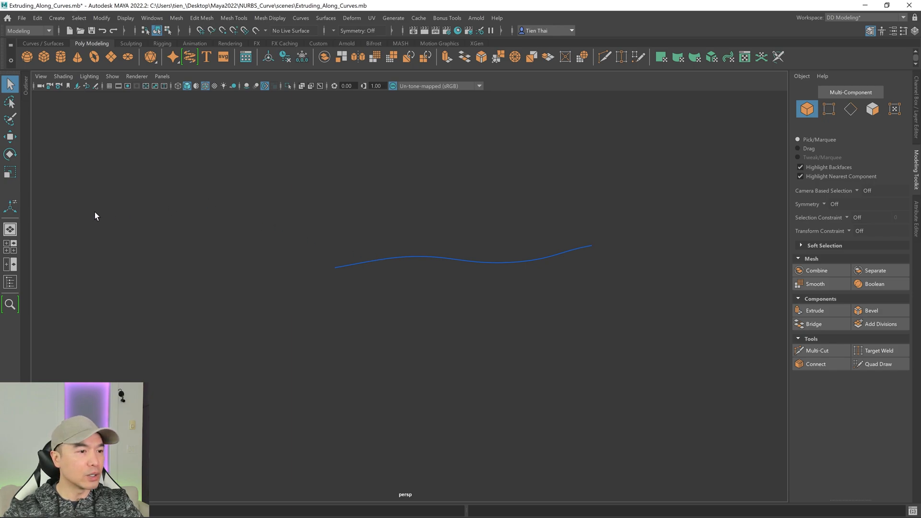
Open the Create menu to start drawing the profile curve.
left_click(57, 17)
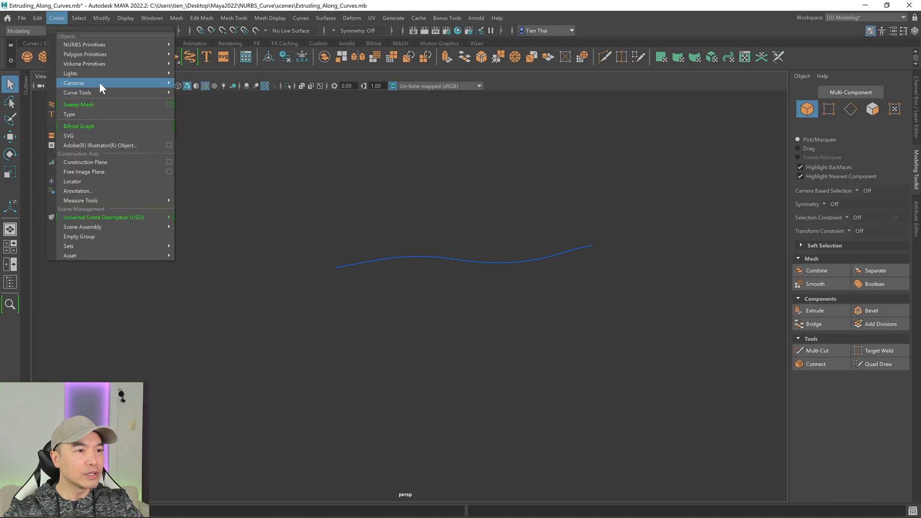
mouse_move(77, 93)
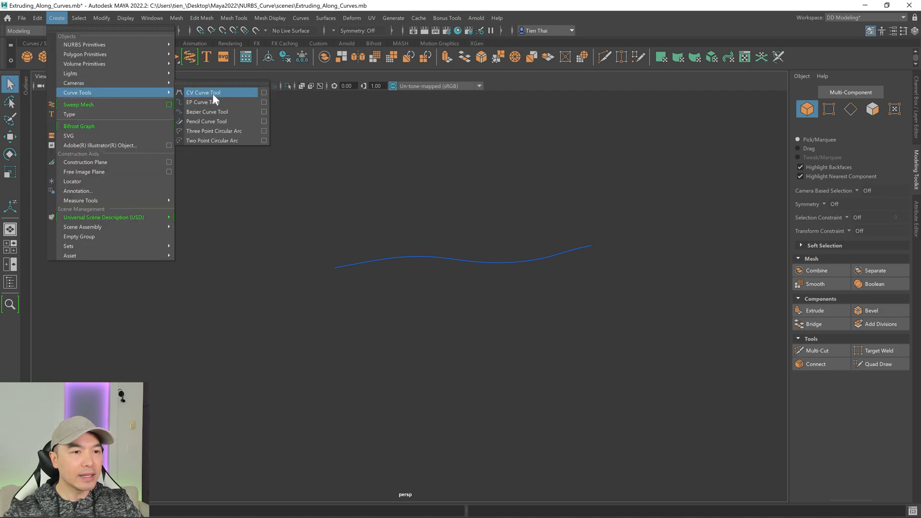
mouse_move(256, 98)
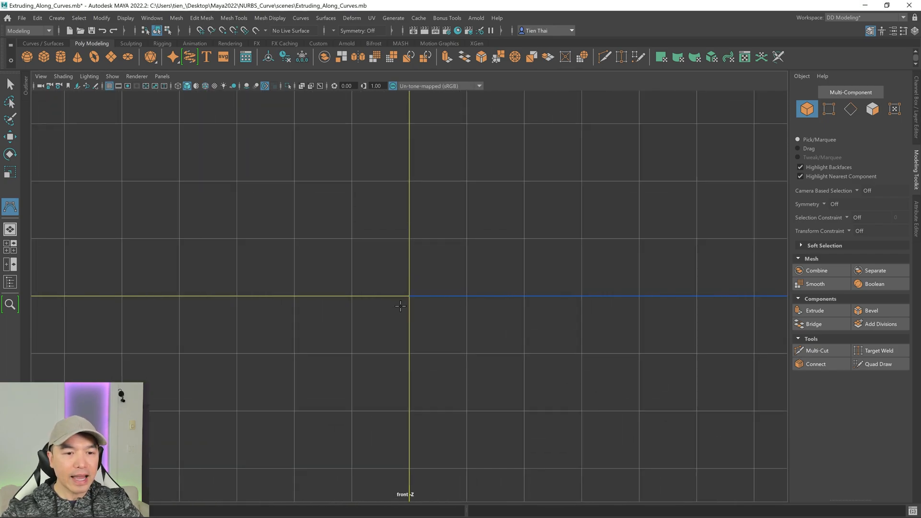
mouse_move(294, 293)
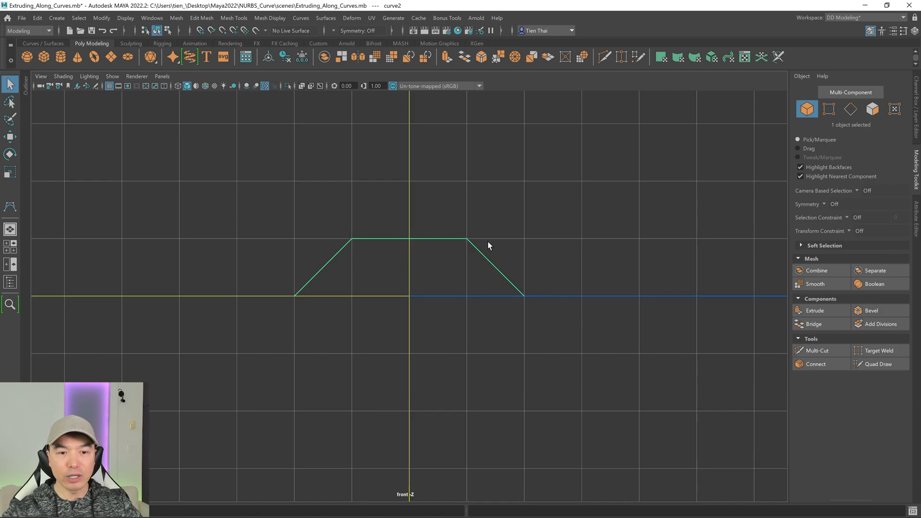
mouse_move(534, 210)
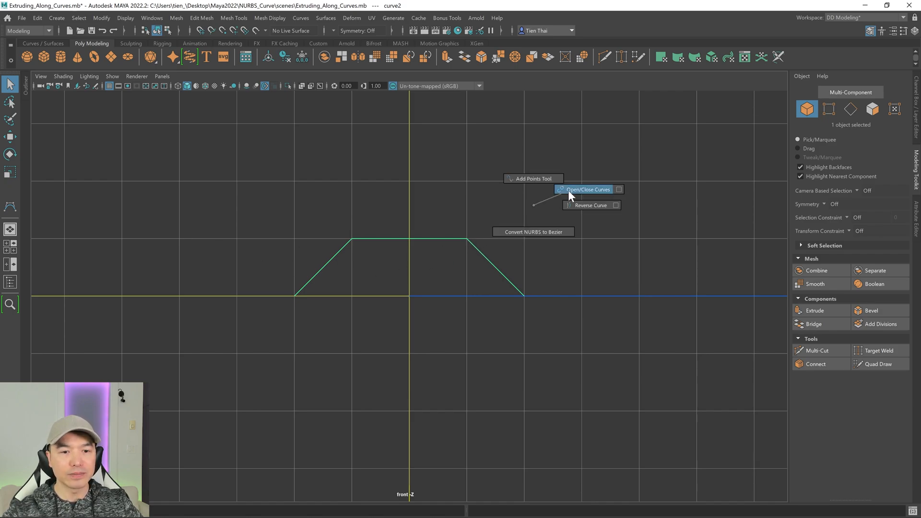
Close the trapezoid profile curve into a loop with Open/Close Curves.
left_click(587, 189)
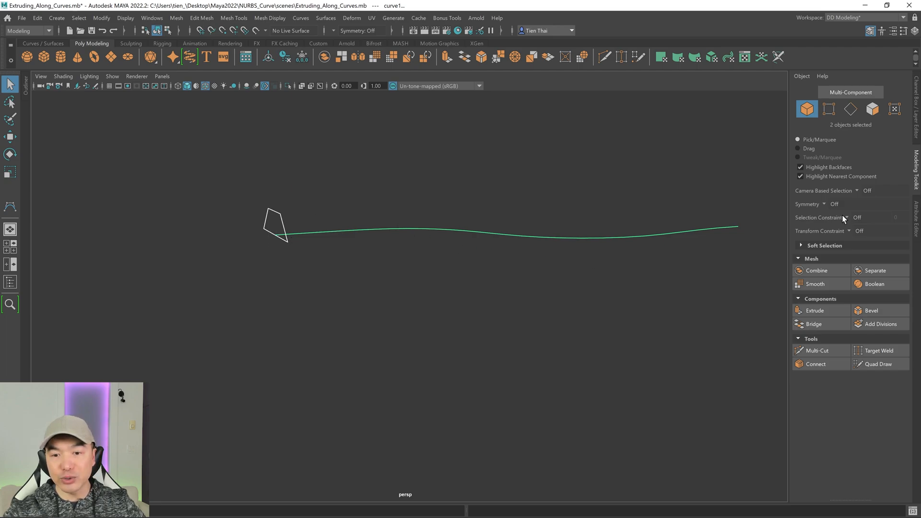
mouse_move(814, 324)
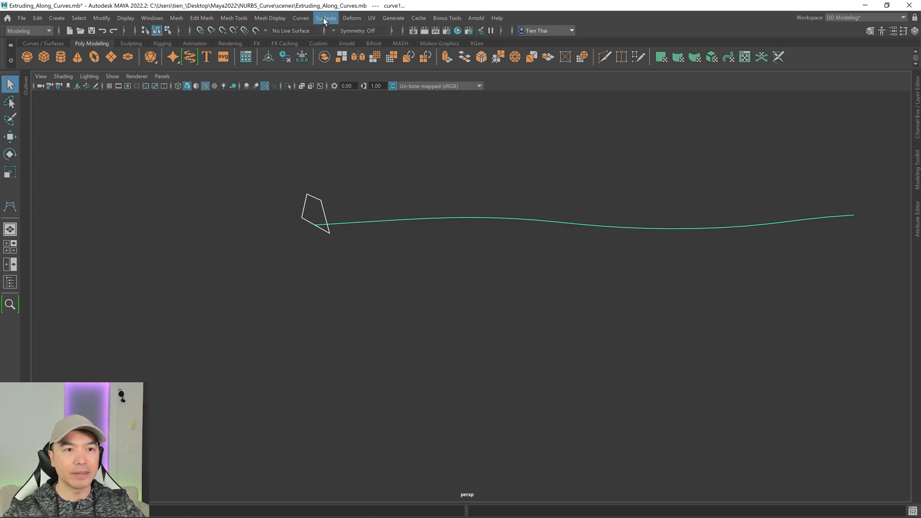
Sweep the trapezoid profile along the wavy path using Surfaces > Extrude.
left_click(325, 18)
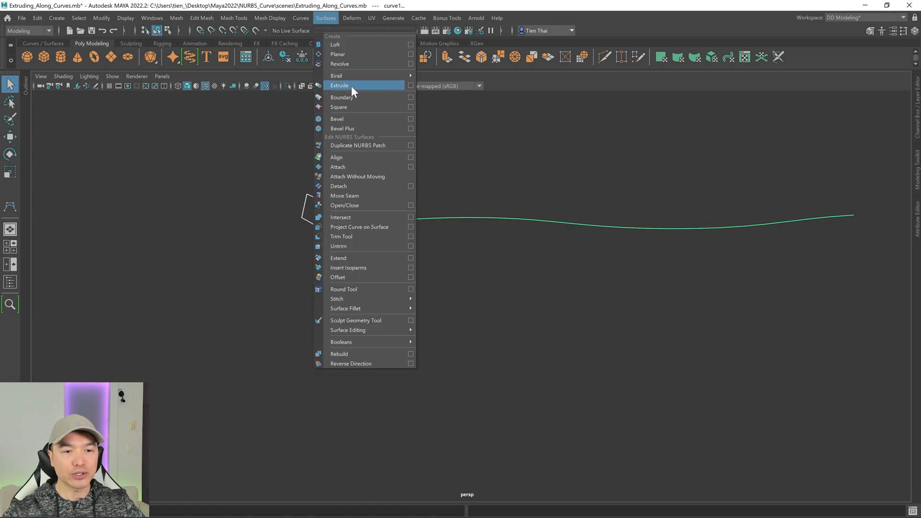
left_click(340, 86)
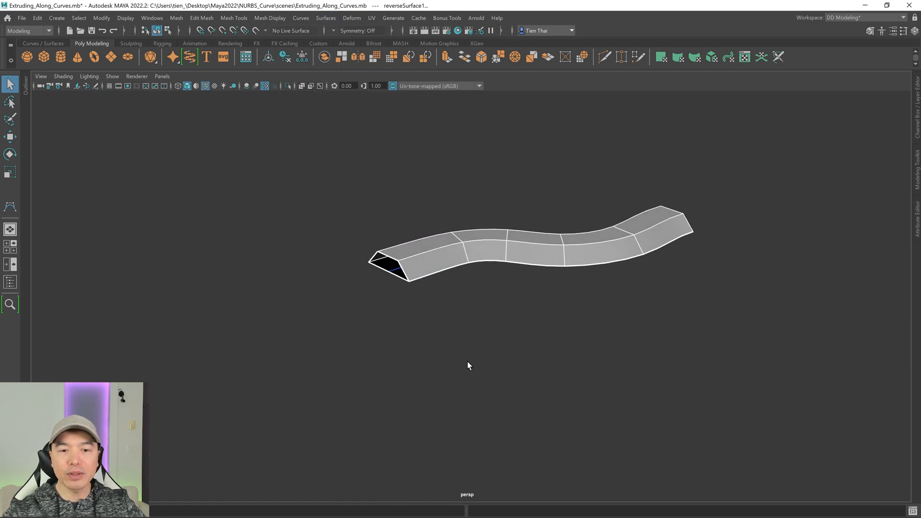
mouse_move(508, 287)
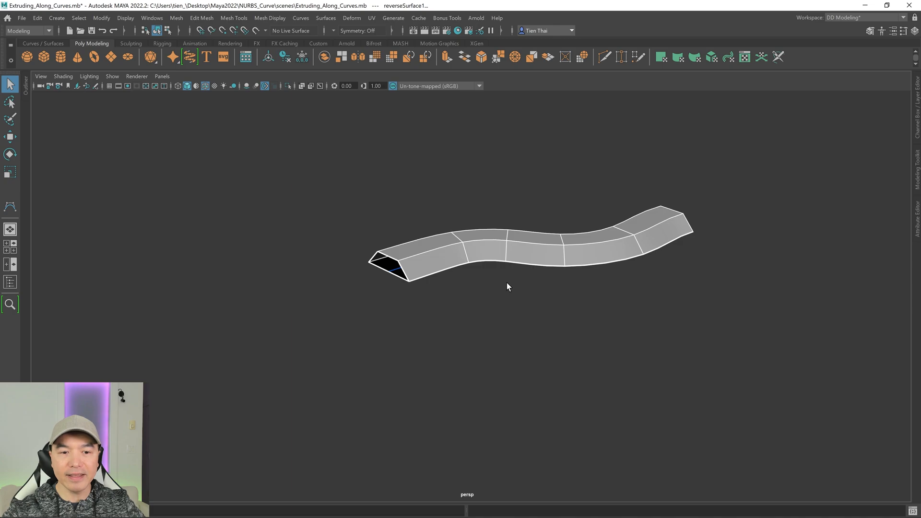
mouse_move(526, 262)
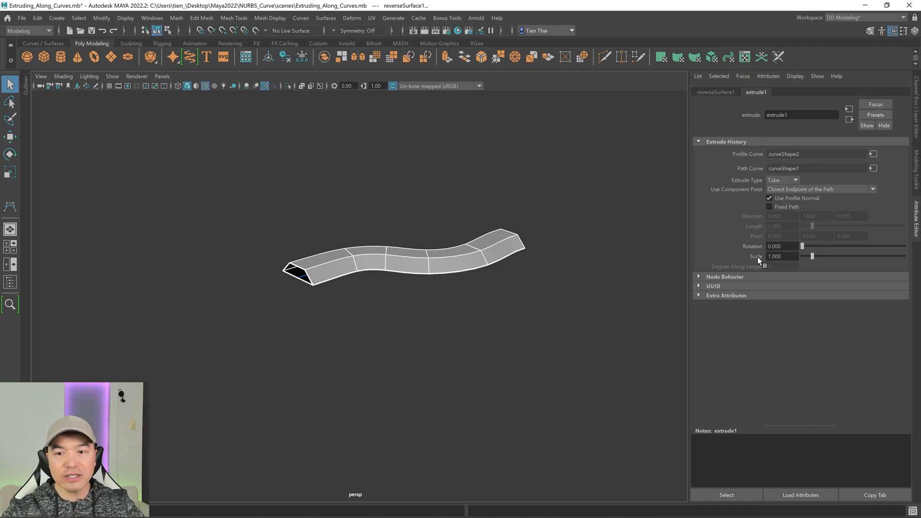
Scale the extrusion up and back to 1, then drag Rotation to twist the tube.
left_click_drag(814, 257, 823, 256)
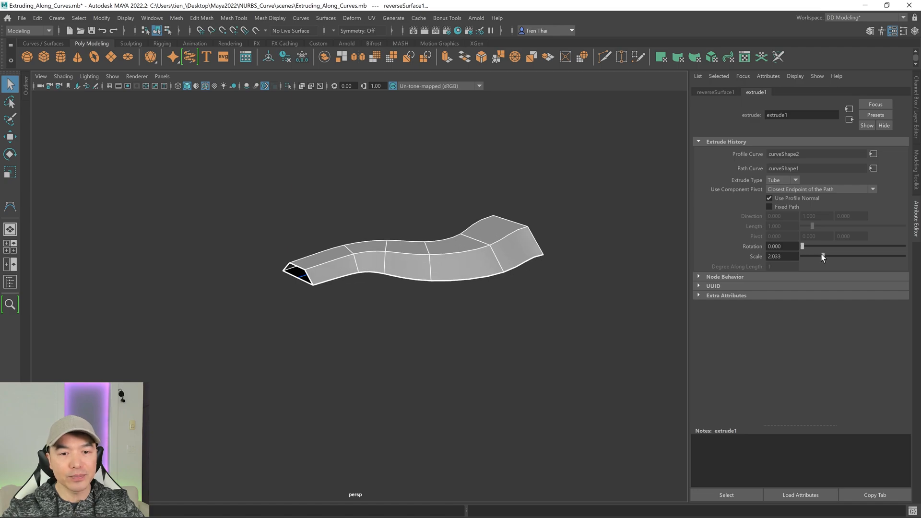
left_click_drag(823, 257, 813, 256)
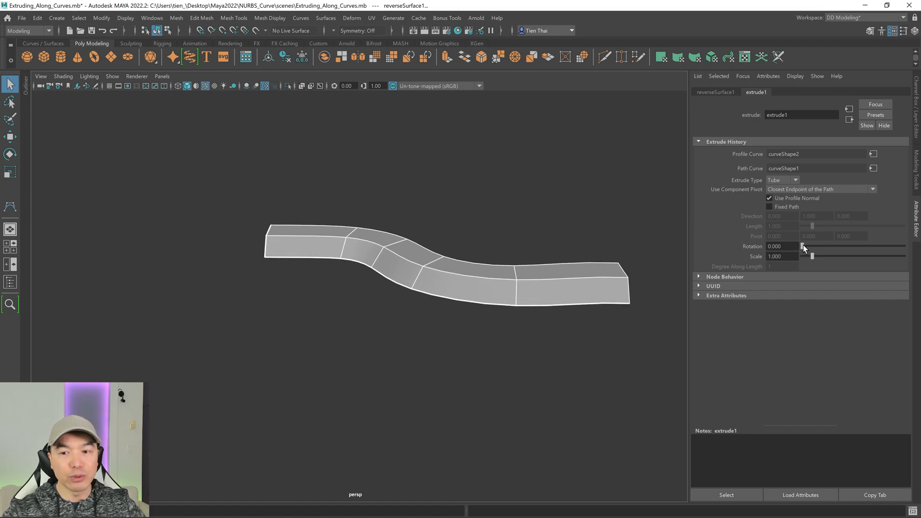
left_click_drag(814, 246, 864, 246)
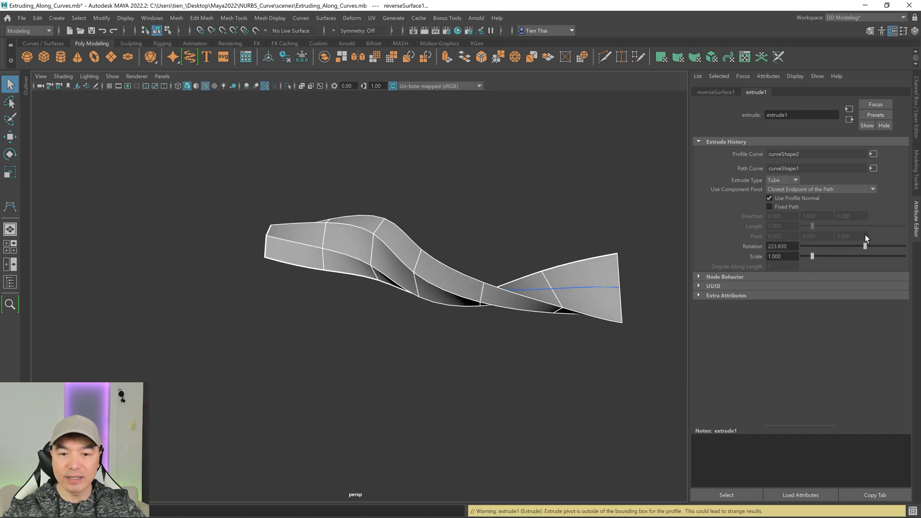
left_click_drag(864, 246, 875, 246)
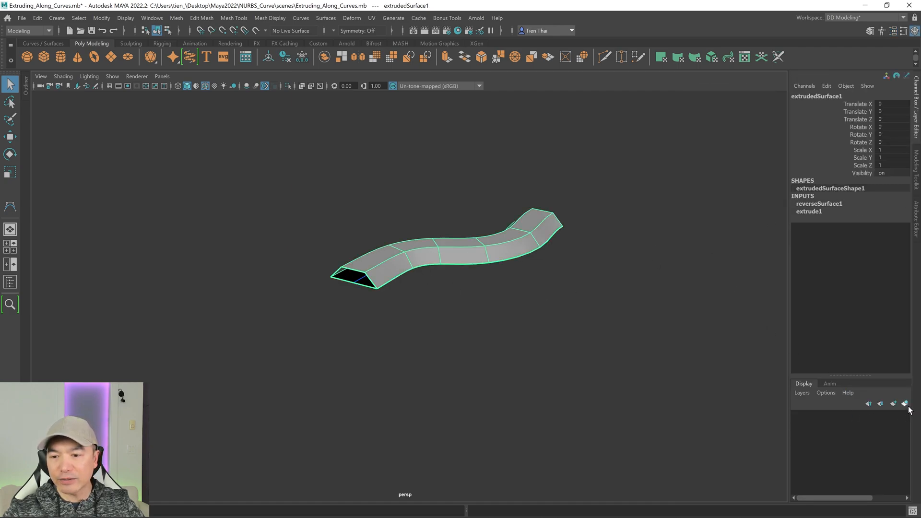
Create a new display layer, layer1, for the tube.
left_click(905, 403)
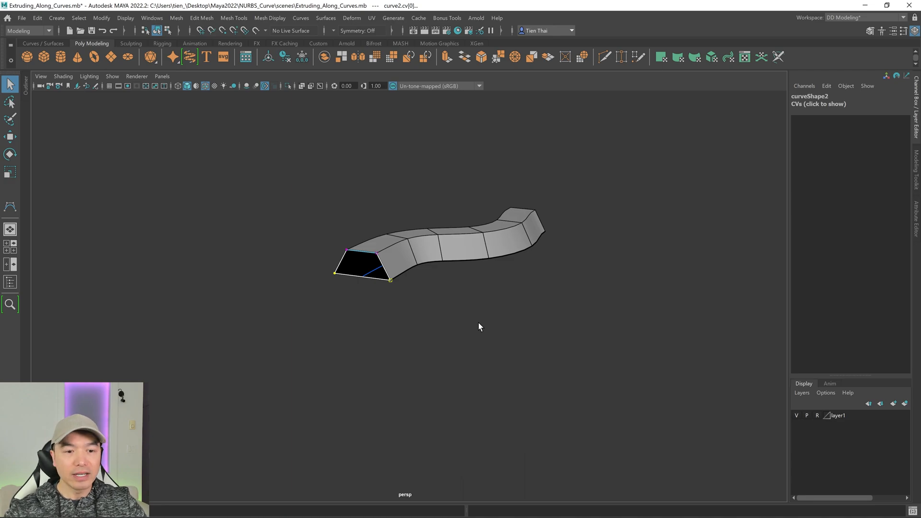
Add a 2×2 polygon plane and orbit to view it at the path's start.
right_click(478, 327)
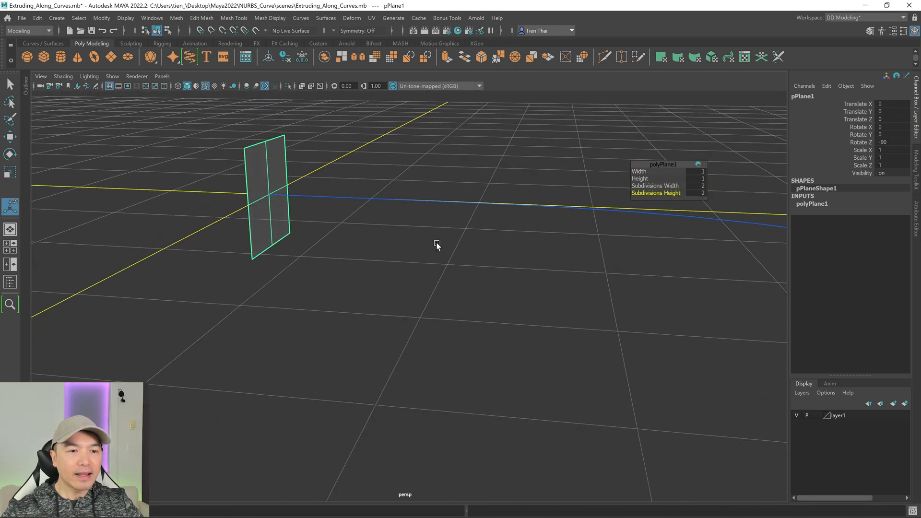
left_click_drag(437, 245, 350, 190)
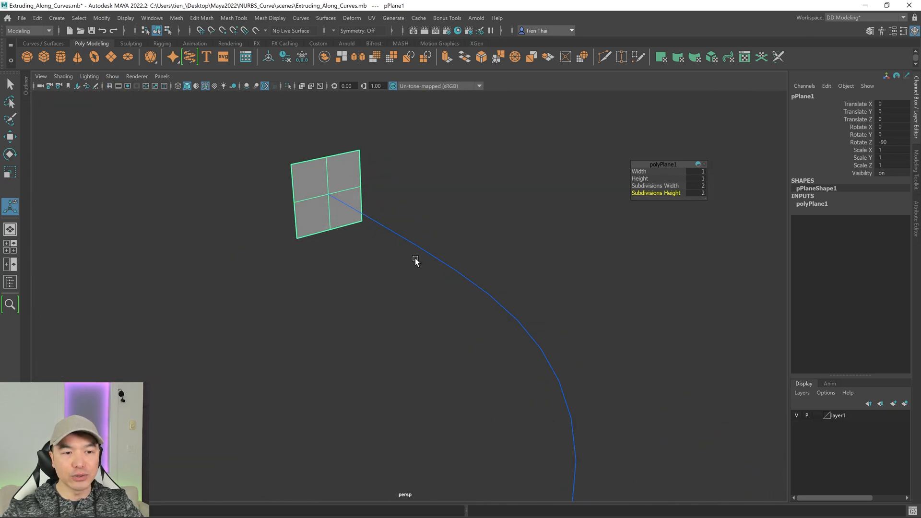
mouse_move(365, 193)
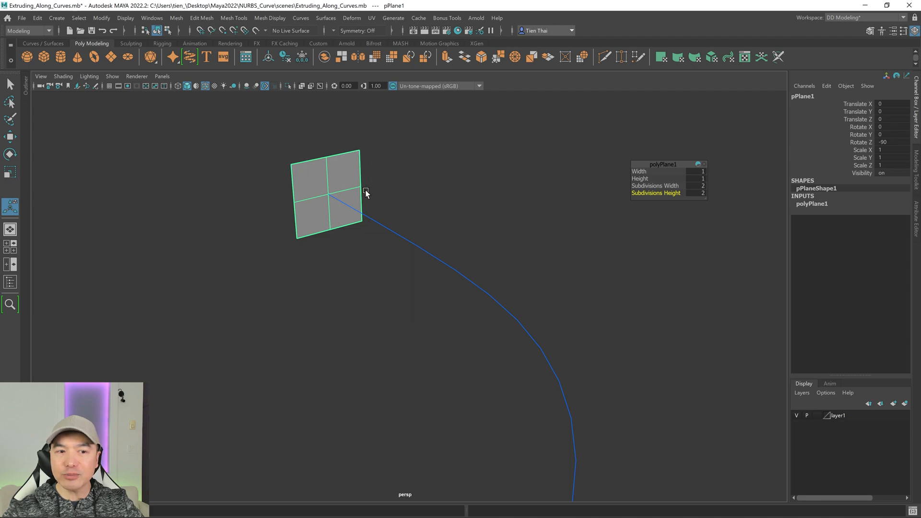
mouse_move(303, 217)
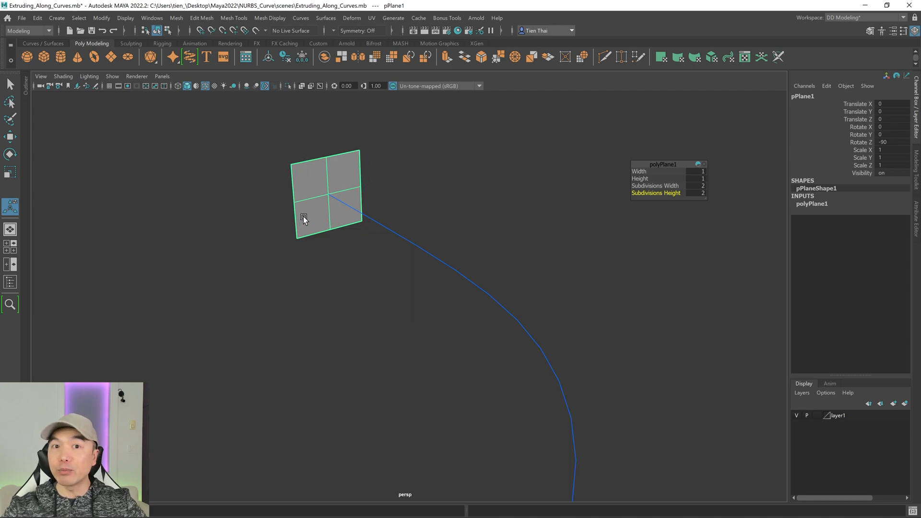
mouse_move(289, 161)
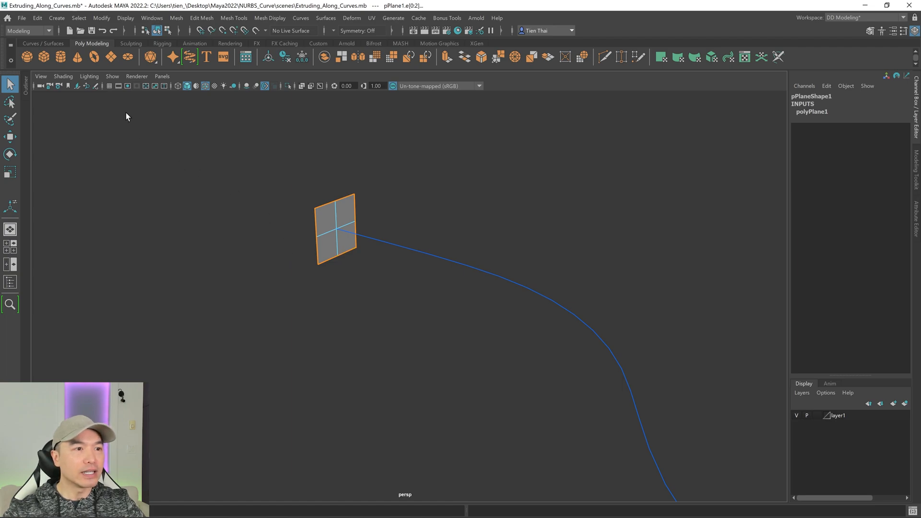
Convert the plane's selected edges into the curve polyToCurve1 with Polygon Edges to Curve.
left_click(102, 18)
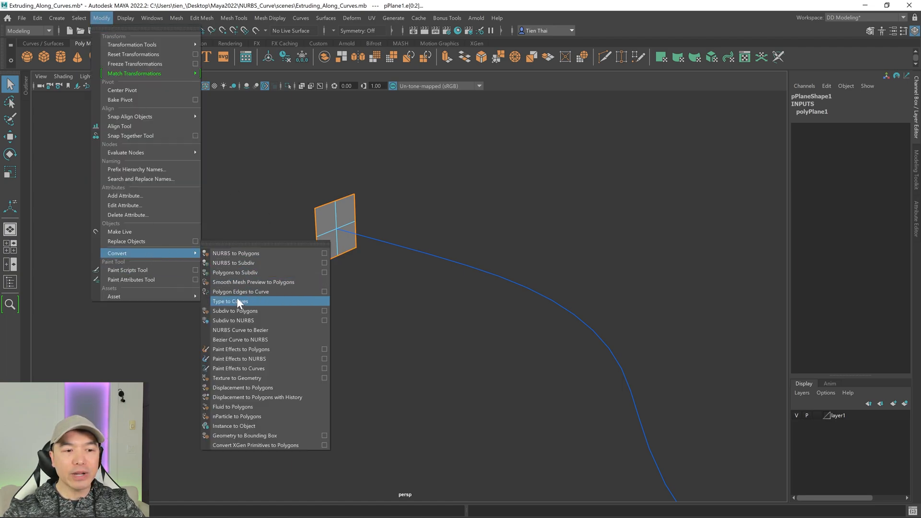
mouse_move(334, 303)
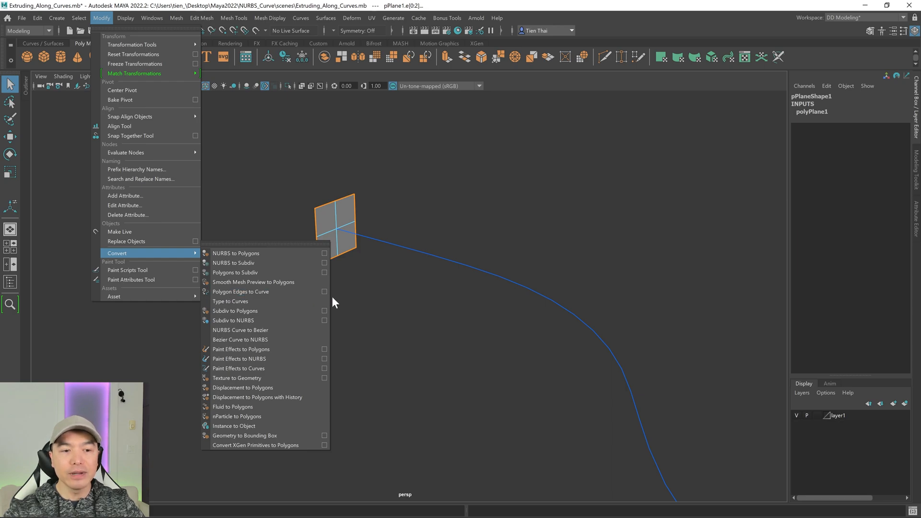
left_click(324, 293)
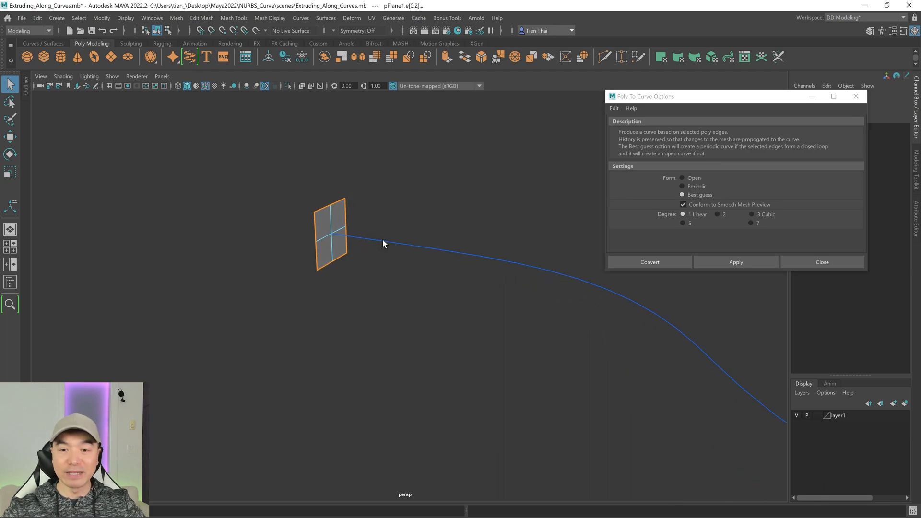
mouse_move(548, 269)
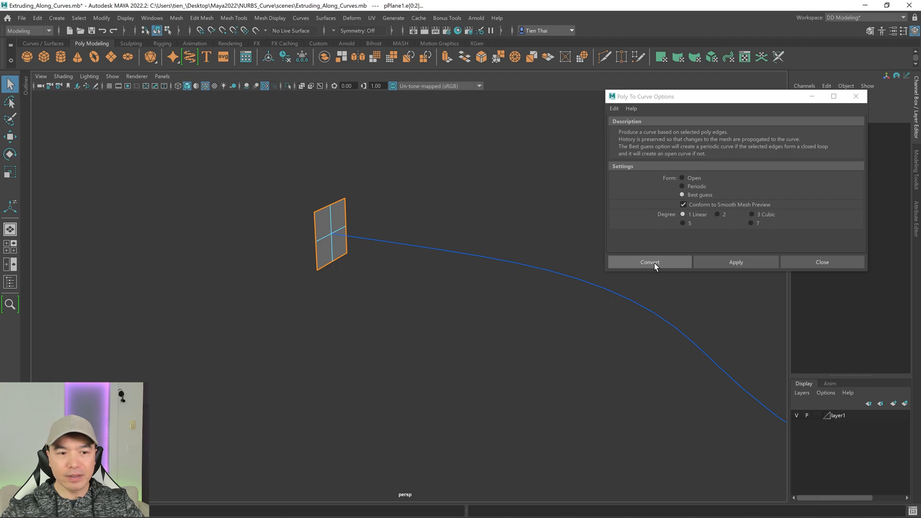
left_click(650, 262)
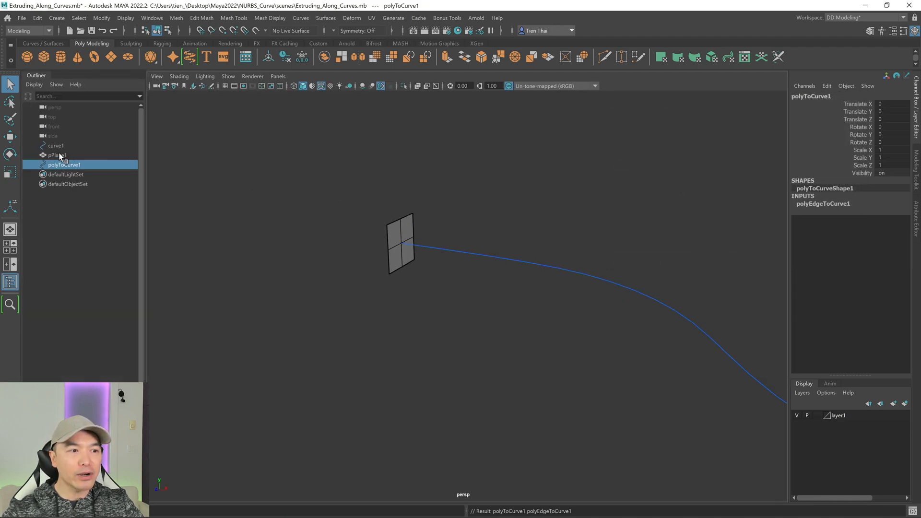
mouse_move(34, 155)
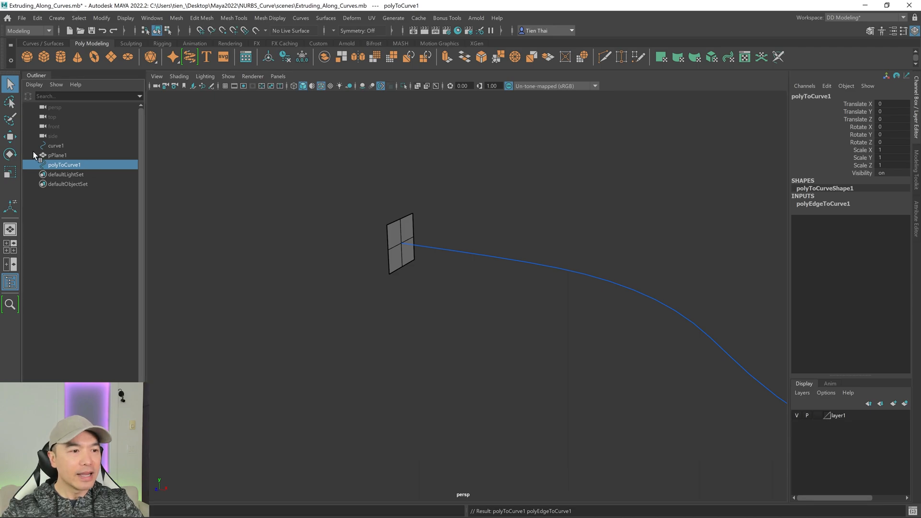
Delete pPlane1, then select polyToCurve1 and curve1 together.
left_click(58, 155)
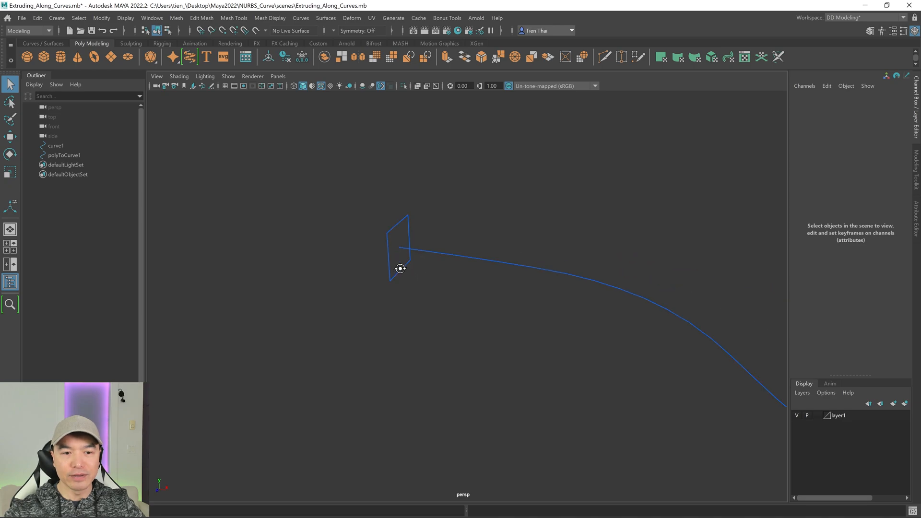
left_click(64, 155)
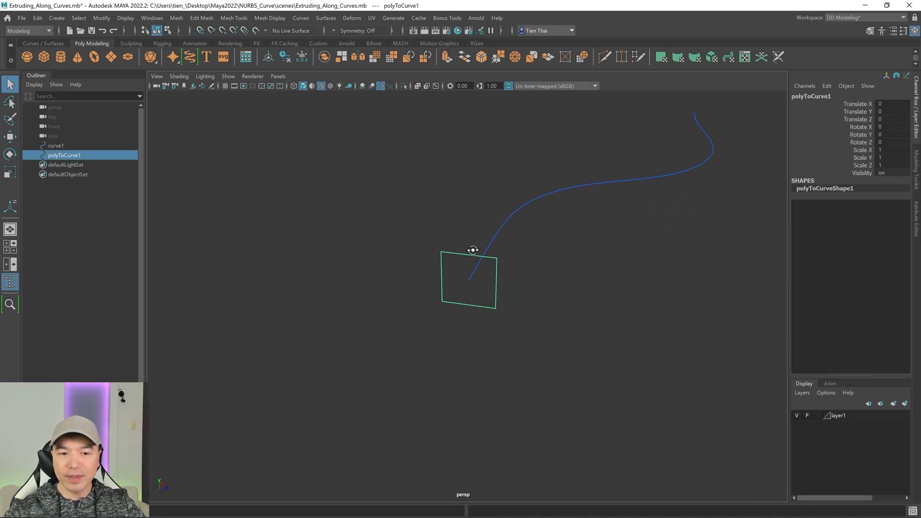
left_click(56, 144)
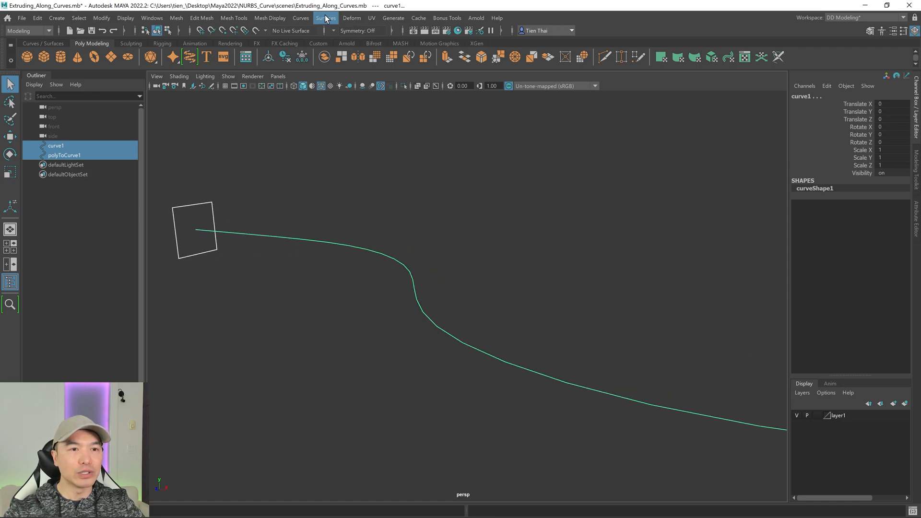
Extrude the square profile along curve1, then add the tube to layer1 as an unselectable Reference.
left_click(325, 18)
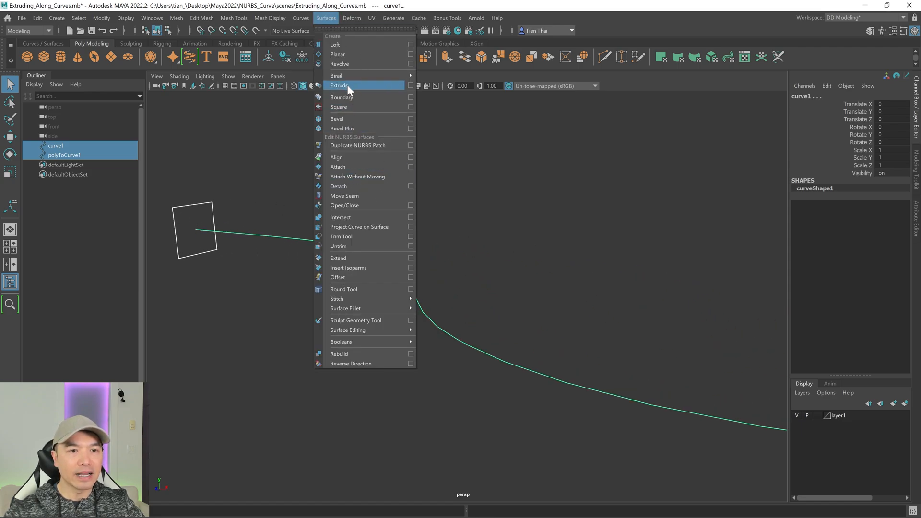
left_click(340, 84)
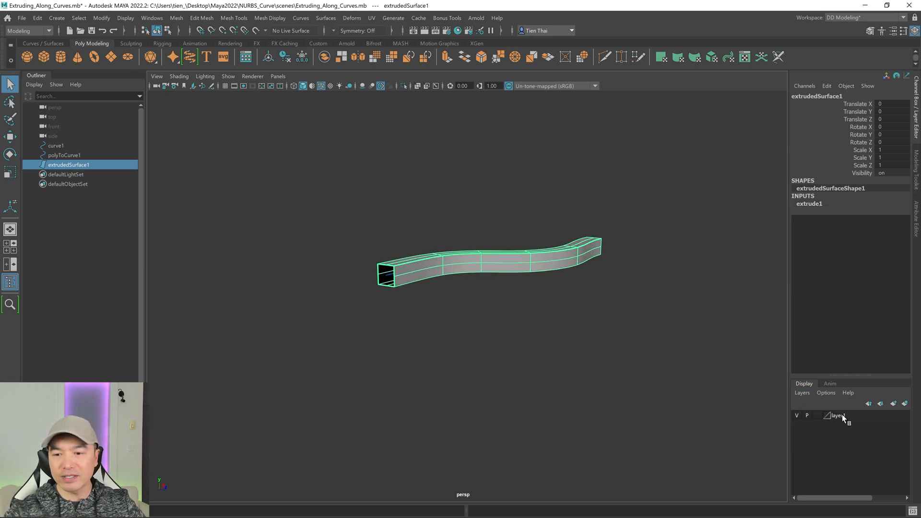
right_click(836, 416)
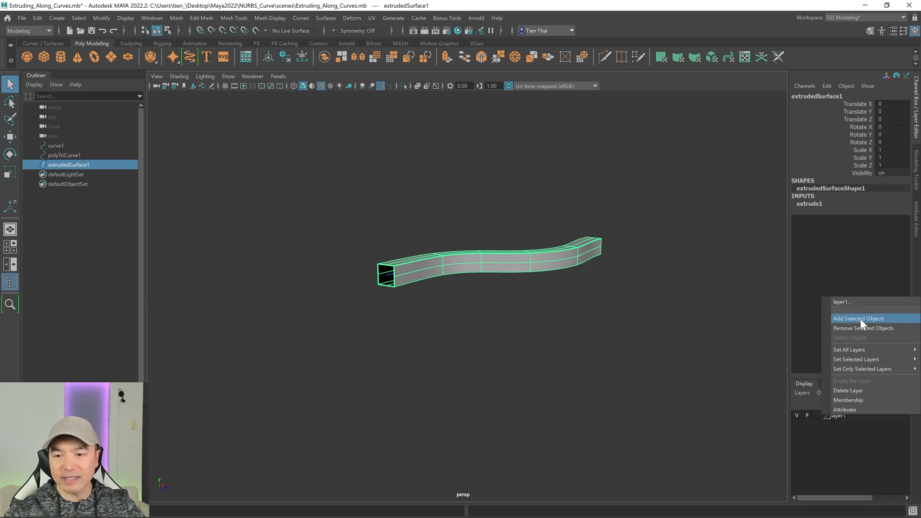
left_click(858, 319)
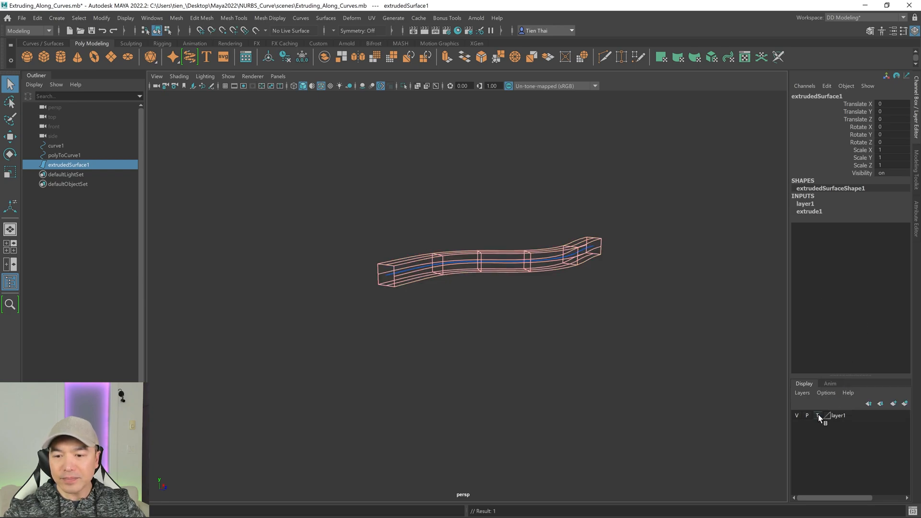
left_click(64, 155)
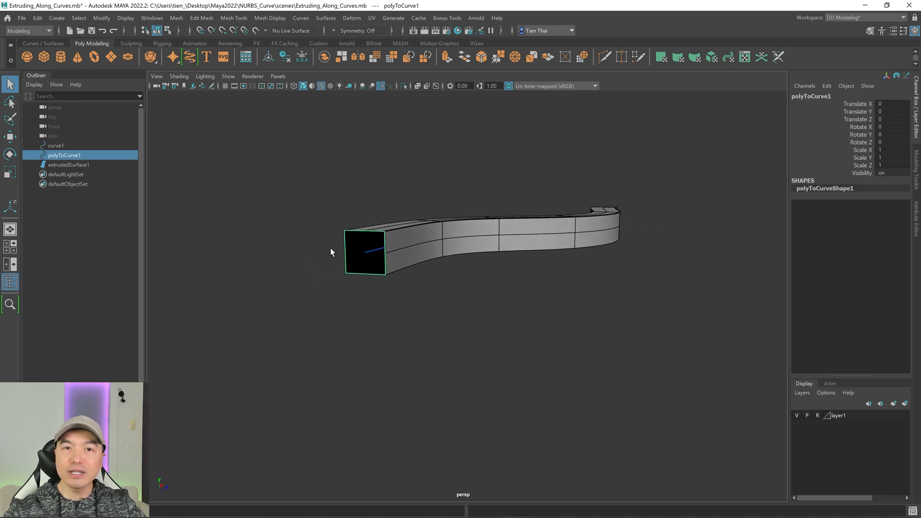
mouse_move(403, 292)
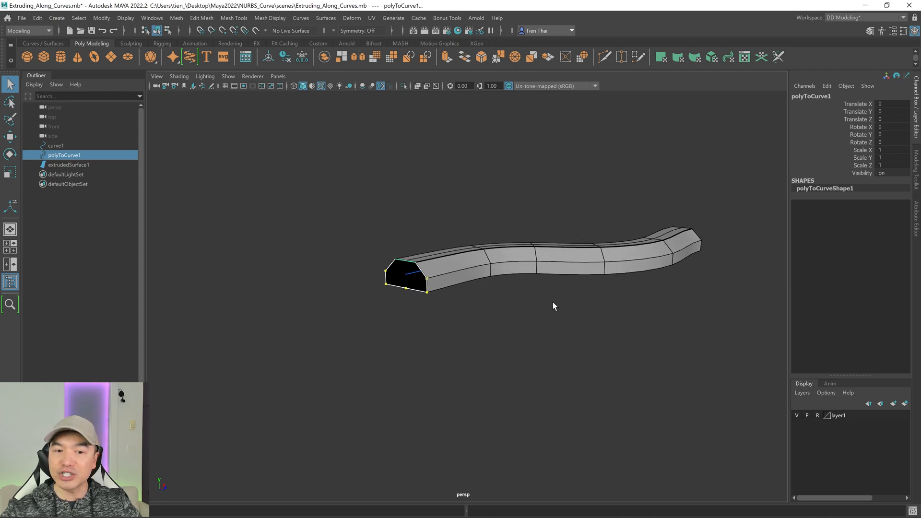
Clear the selection and reselect the polyToCurve1 profile curve.
left_click(552, 306)
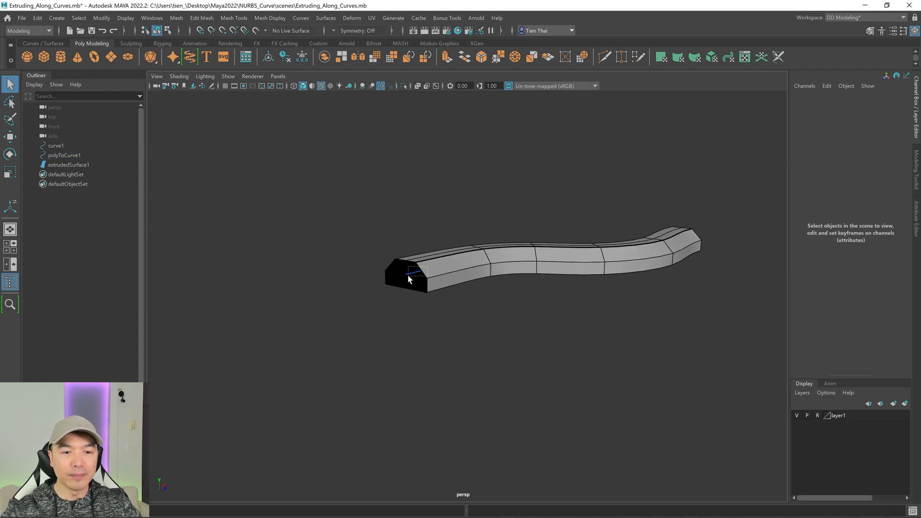
left_click(411, 276)
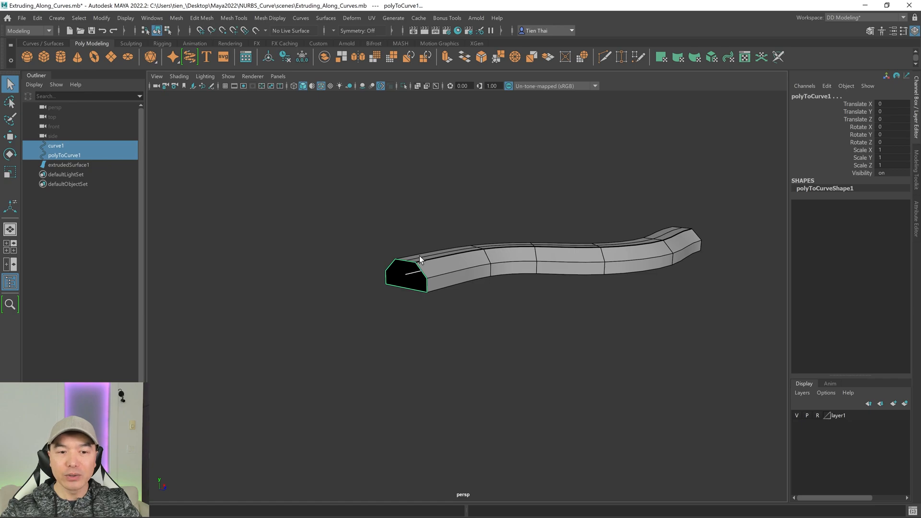
mouse_move(524, 226)
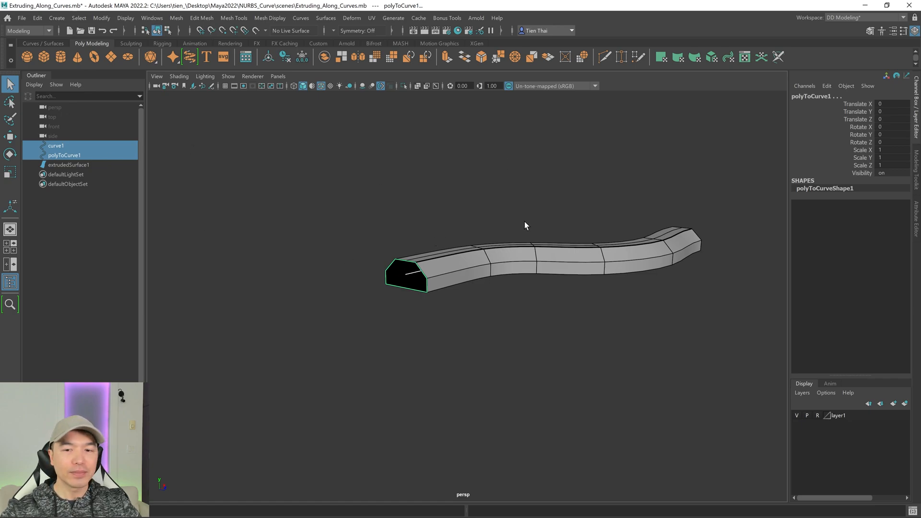